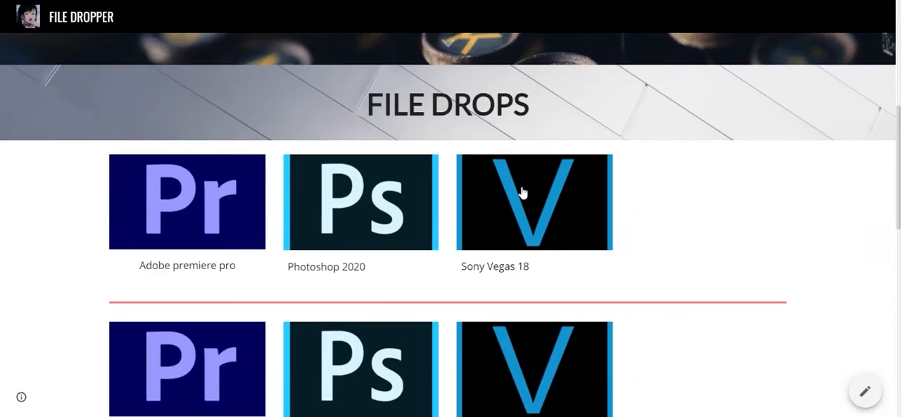
mouse_move(442, 60)
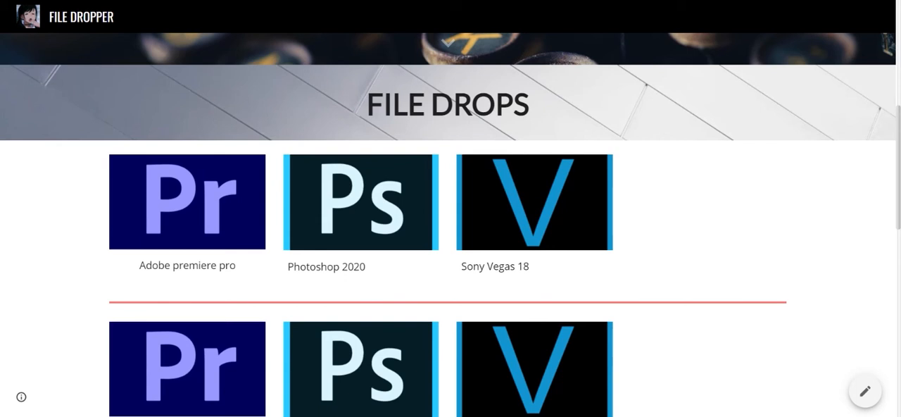
mouse_move(312, 13)
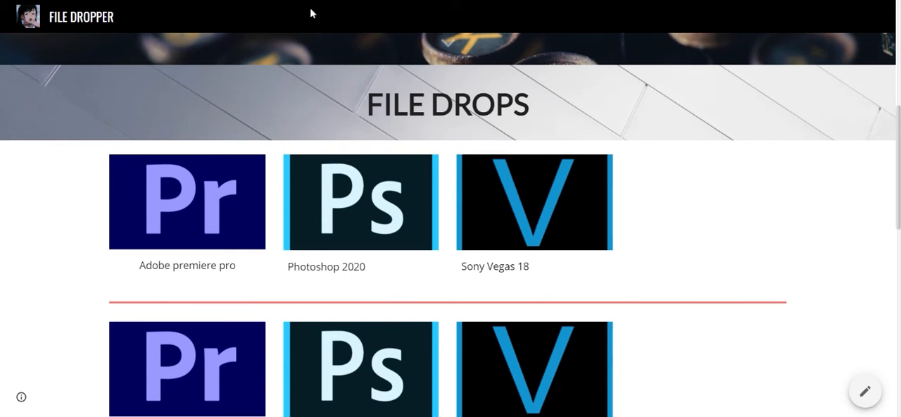
mouse_move(222, 211)
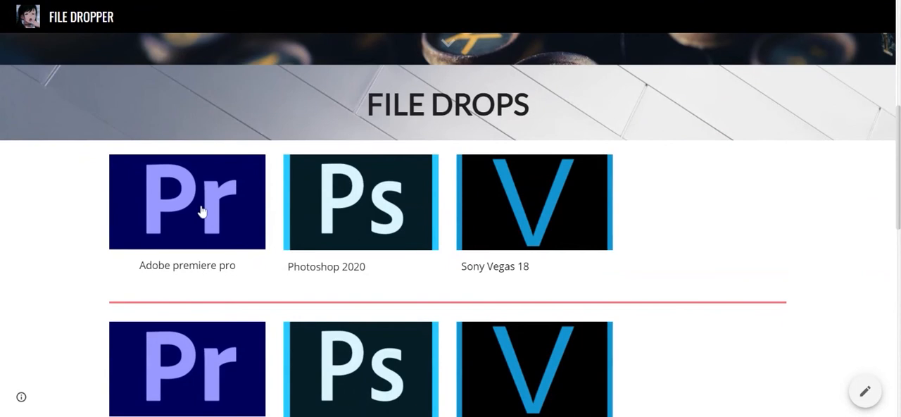
mouse_move(177, 206)
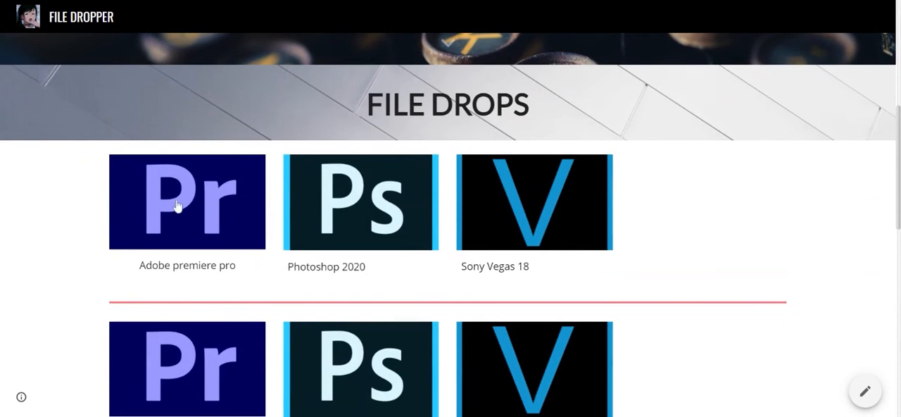
- Open the Adobe Premiere Pro AdF.ly link, block its notification prompt, and skip the ad
click(186, 202)
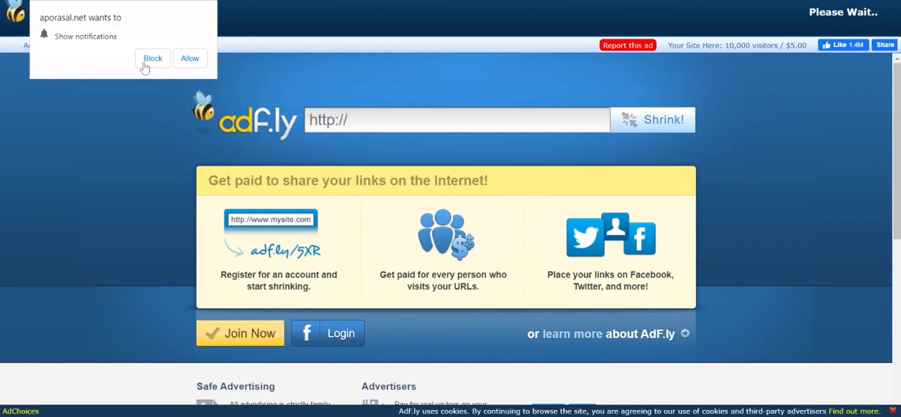
click(152, 58)
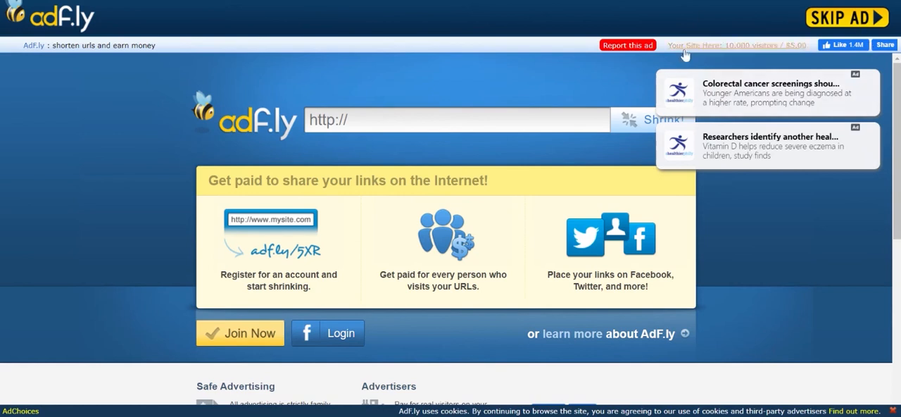
mouse_move(845, 18)
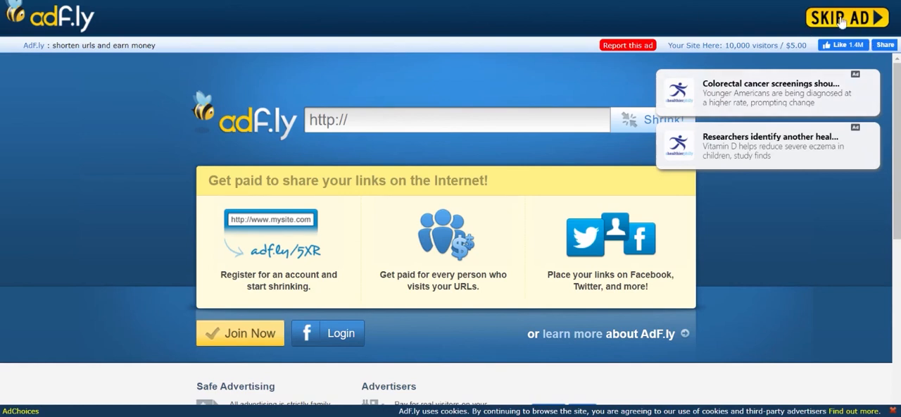
click(847, 17)
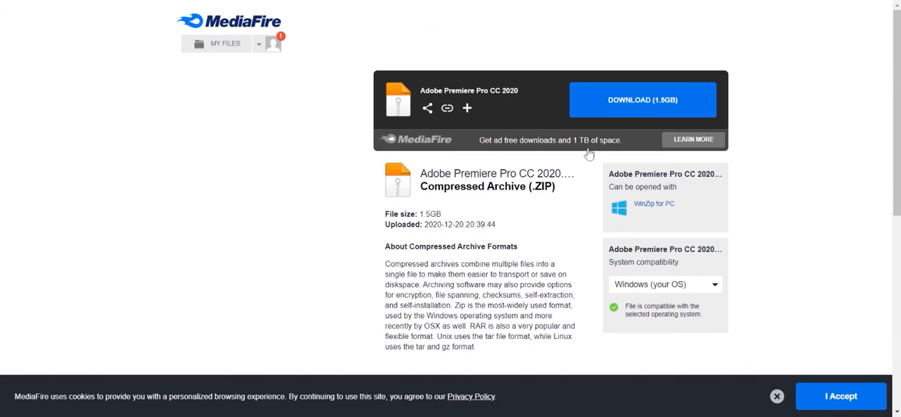
mouse_move(605, 110)
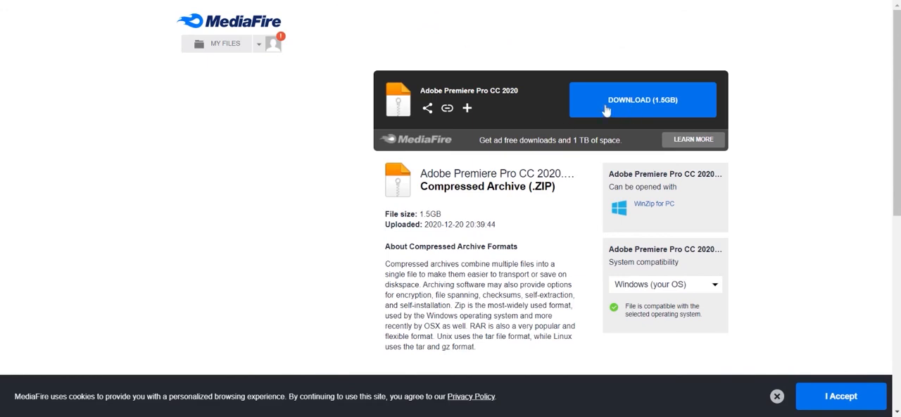
mouse_move(633, 111)
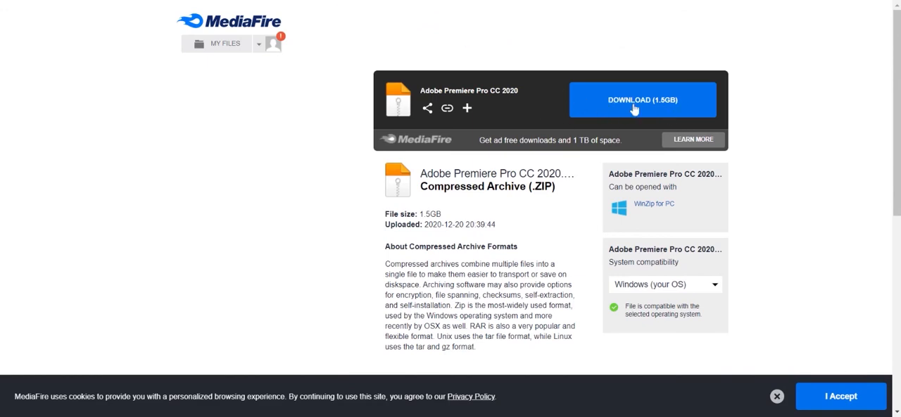
mouse_move(287, 44)
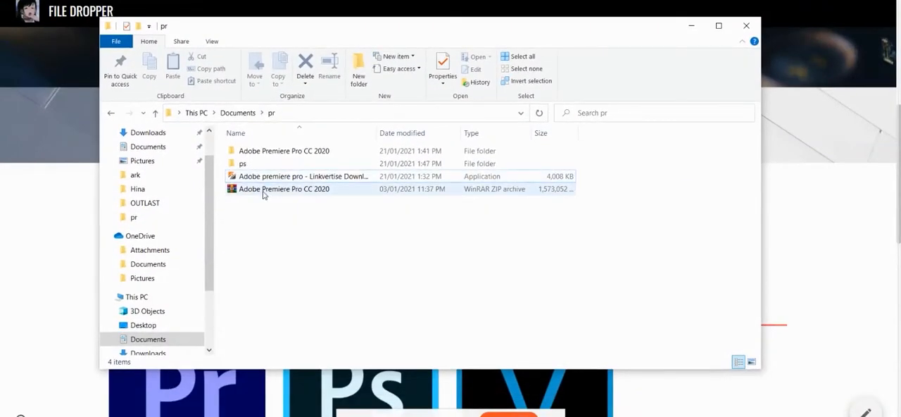
mouse_move(295, 192)
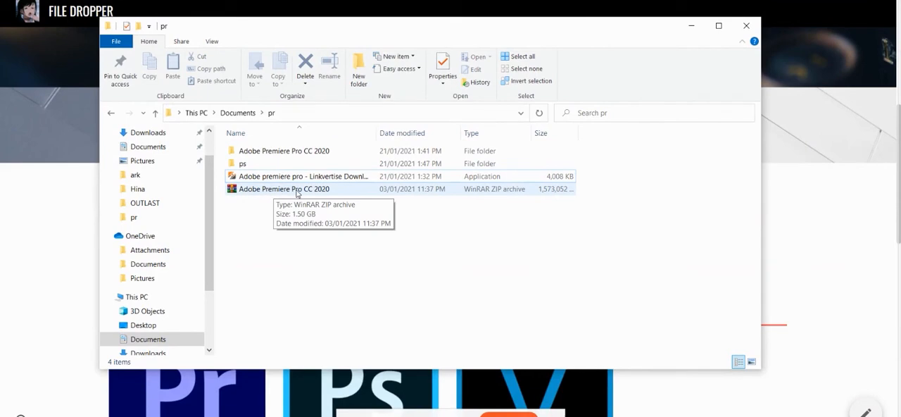
mouse_move(288, 183)
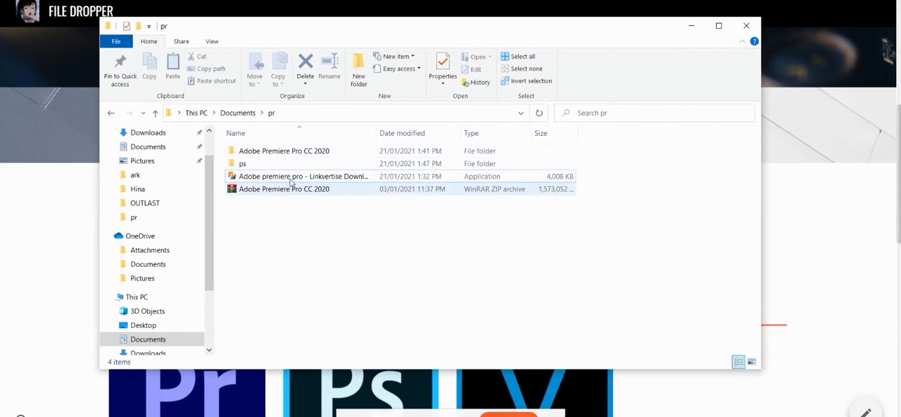
- Open the Adobe Premiere Pro CC 2020 folder in Documents > pr and launch Set-up
double_click(285, 150)
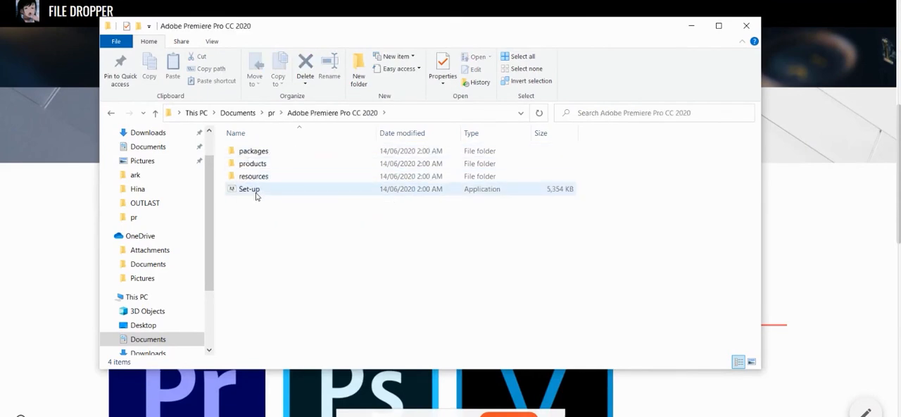
double_click(248, 188)
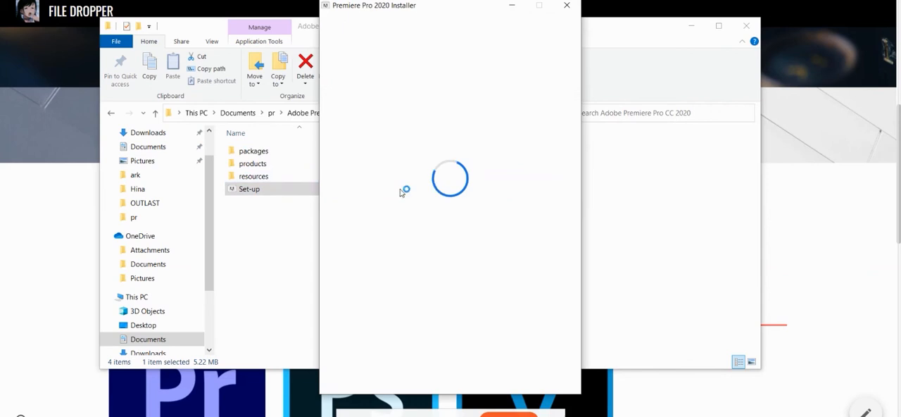
mouse_move(422, 52)
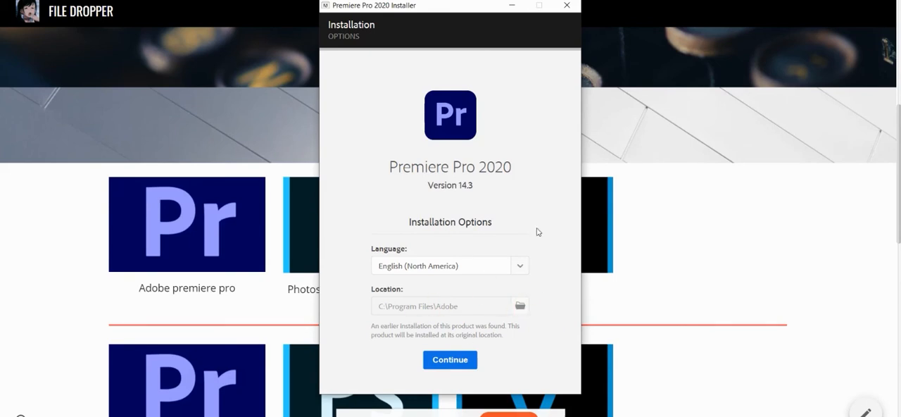
mouse_move(489, 107)
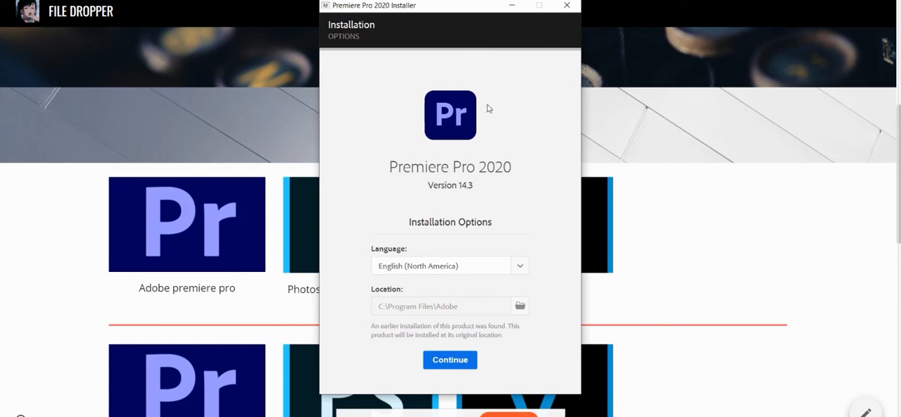
- Close the Premiere Pro 2020 Installer at Installation Options and confirm Quit
click(565, 6)
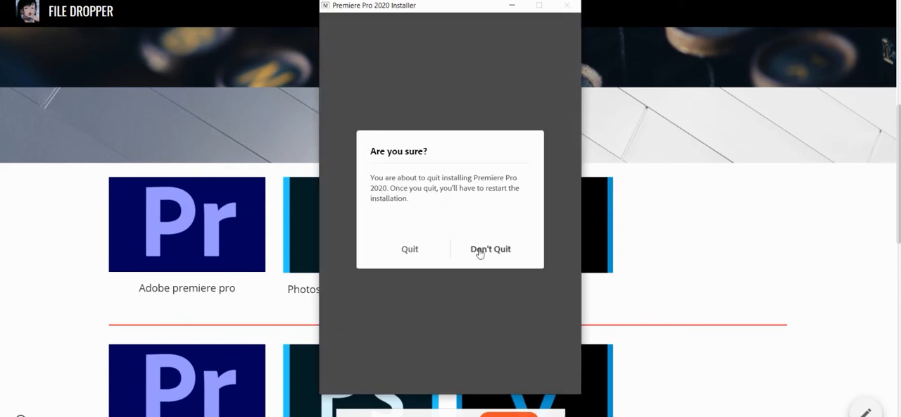
click(409, 249)
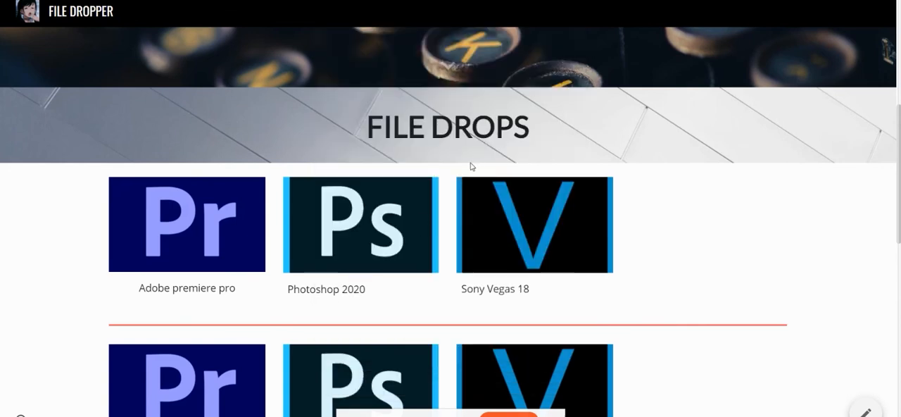